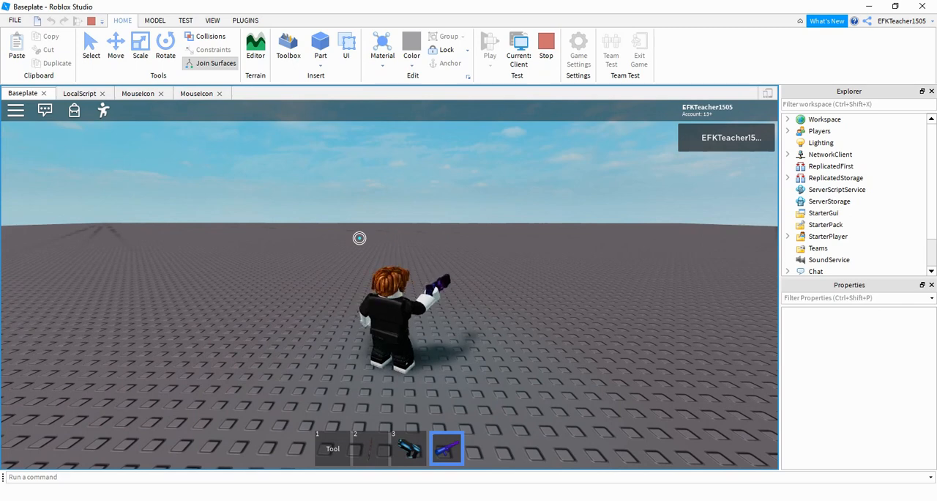
- Stop the running play test to return to edit mode
left_click(79, 93)
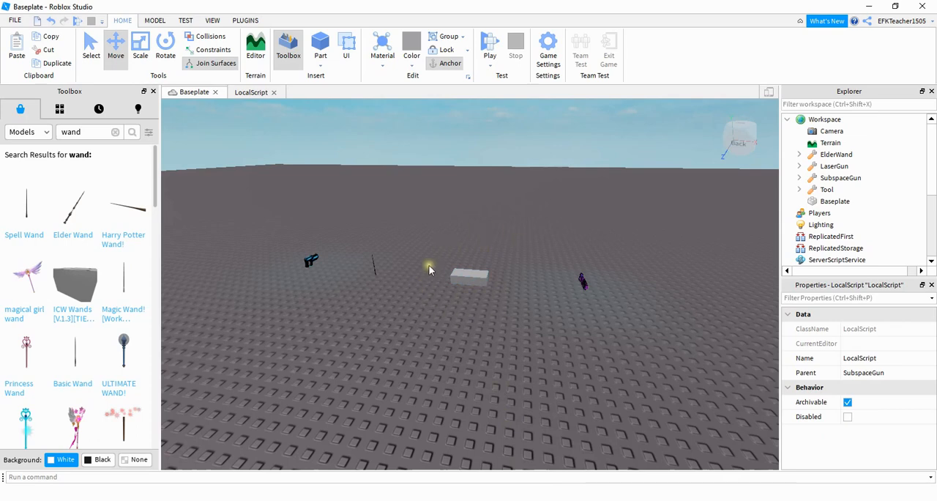
- Expand the basic Tool in Explorer and open its LocalScript
left_click(826, 190)
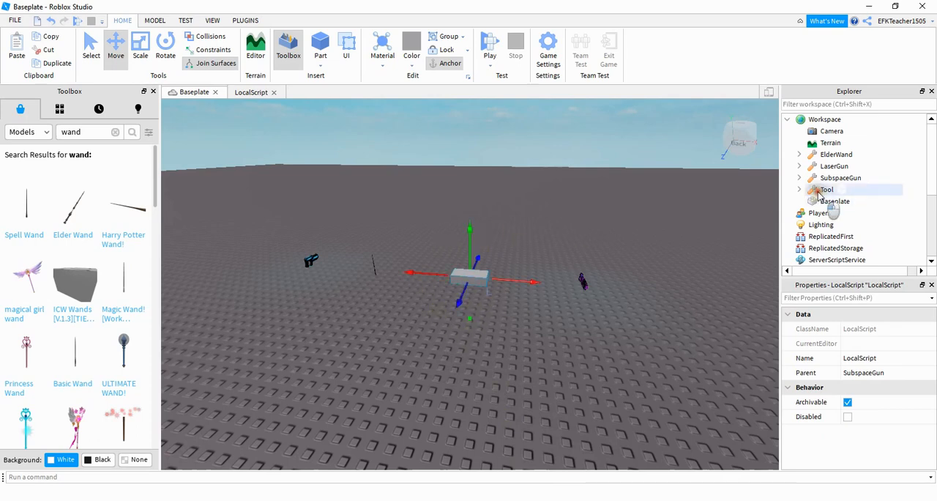
left_click(826, 189)
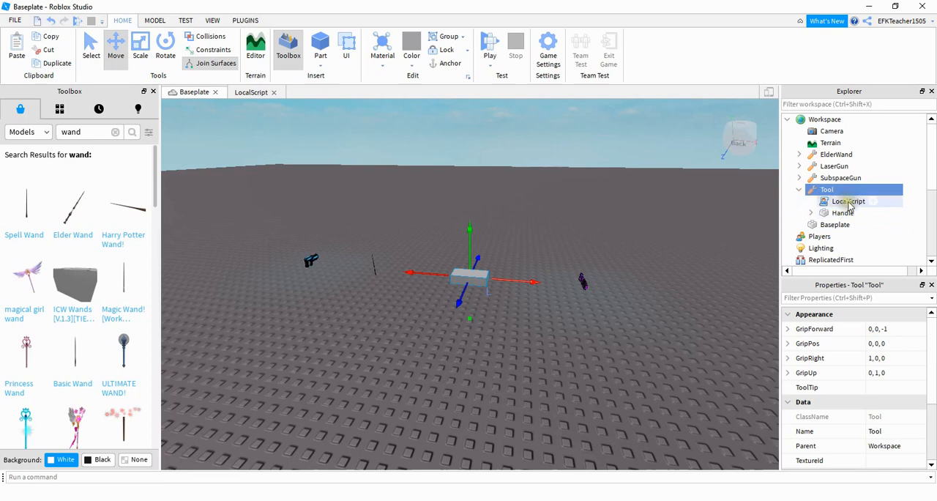
double_click(849, 200)
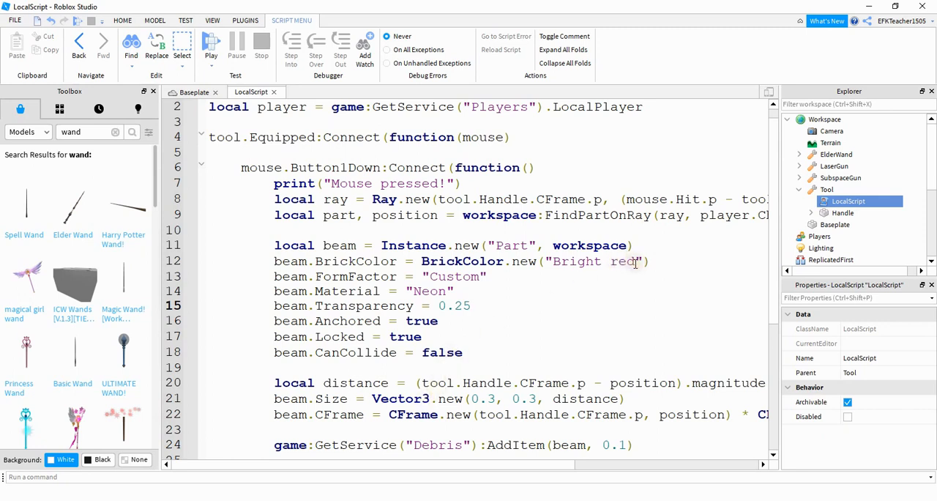
- Replace the beam's 'Bright red' BrickColor with 'Lime green' in the script
double_click(592, 261)
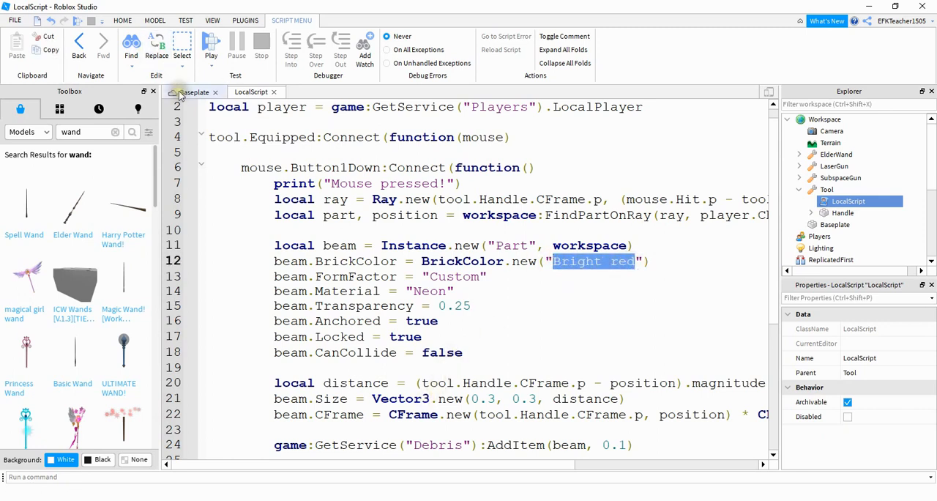
left_click(194, 92)
type("Lim")
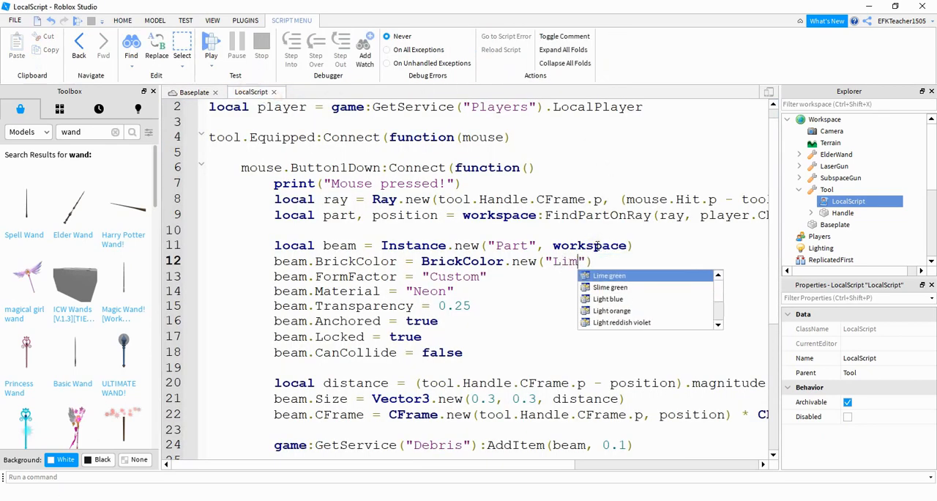
left_click(610, 275)
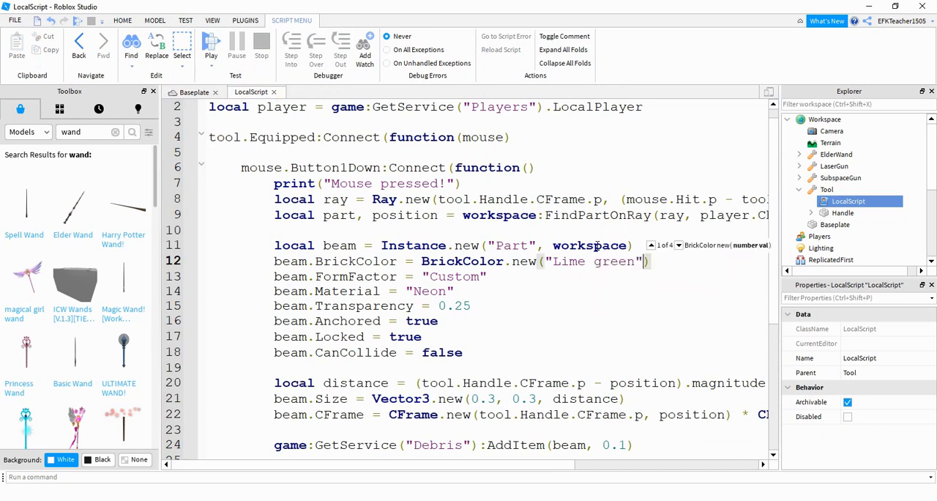
scroll("down", 3)
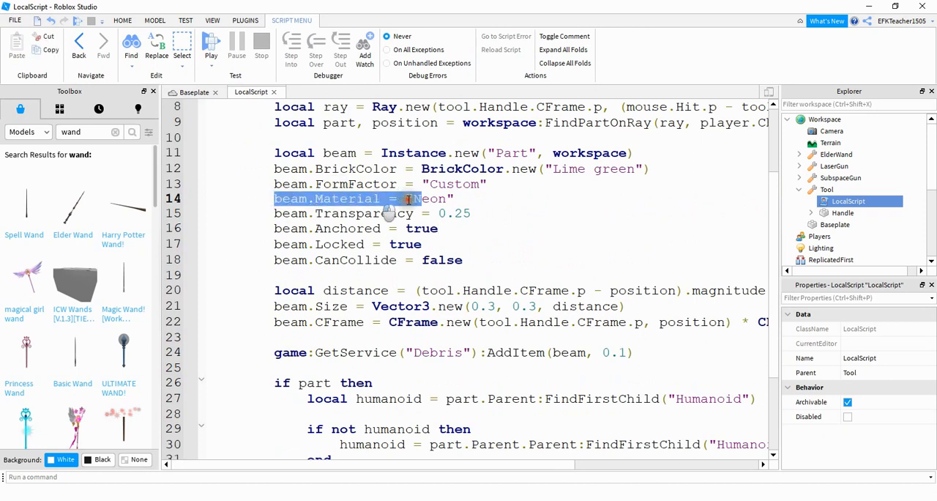
- Change the beam Size's first 0.3 value to 1 in Vector3.new
scroll("down", 3)
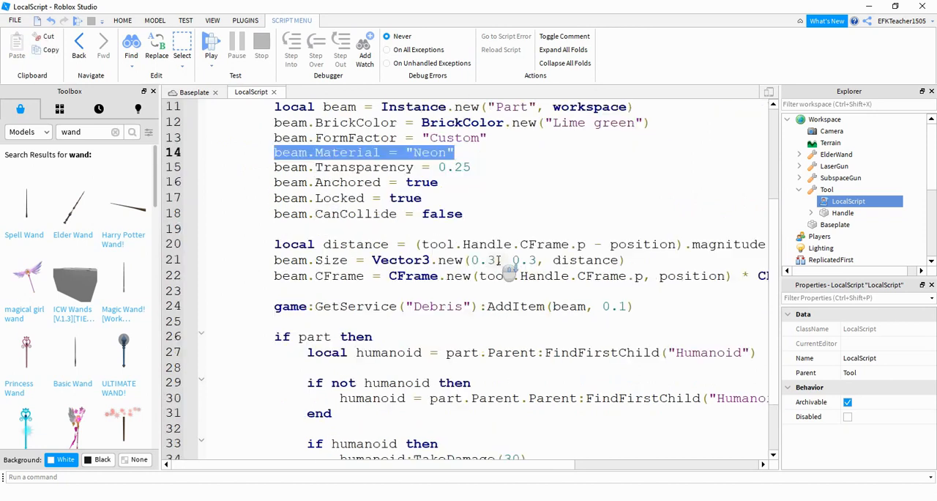
double_click(481, 259)
type("1")
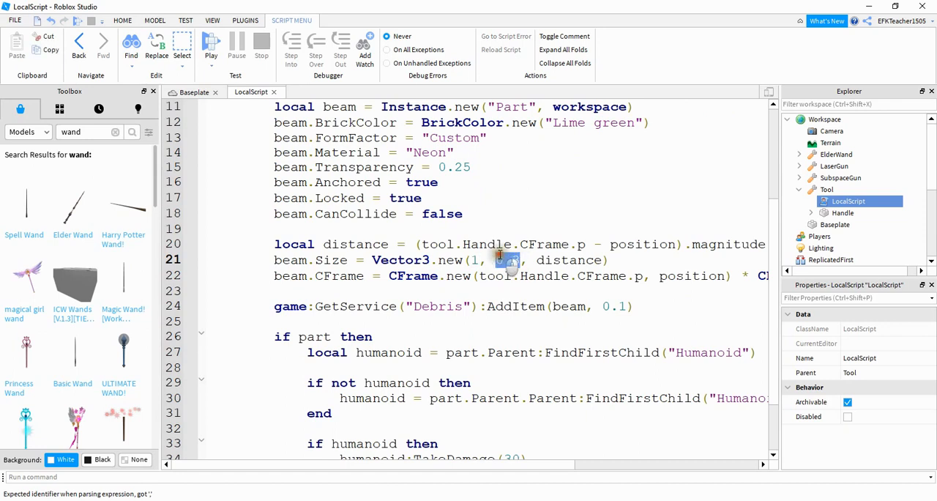
mouse_move(502, 260)
type("1")
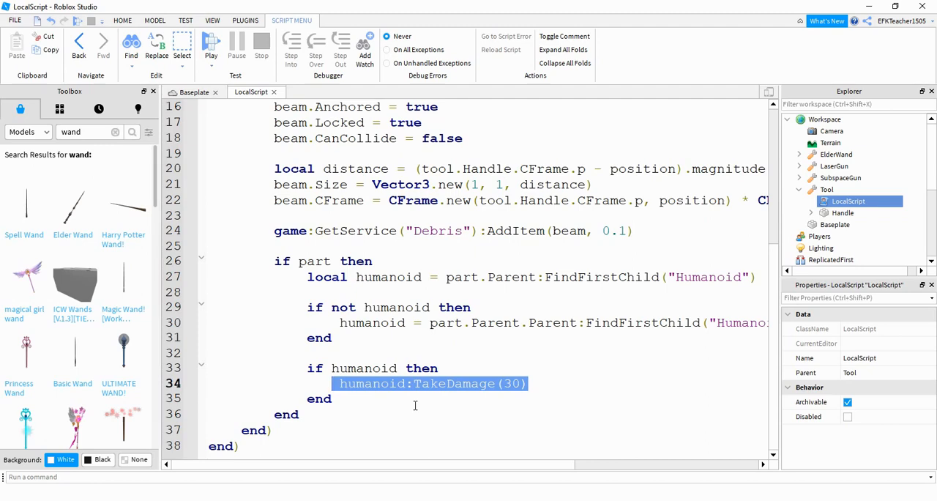
- Deselect the script text and start a play test of the updated tool
left_click(556, 395)
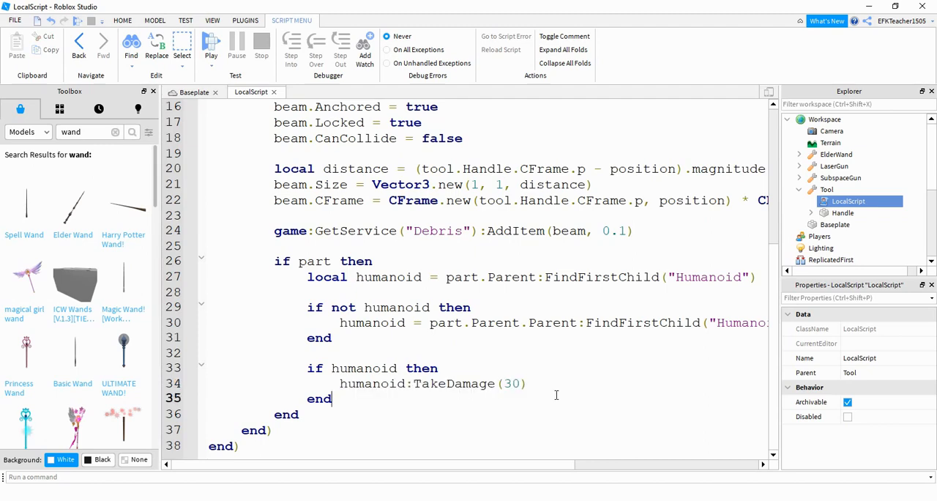
left_click(211, 44)
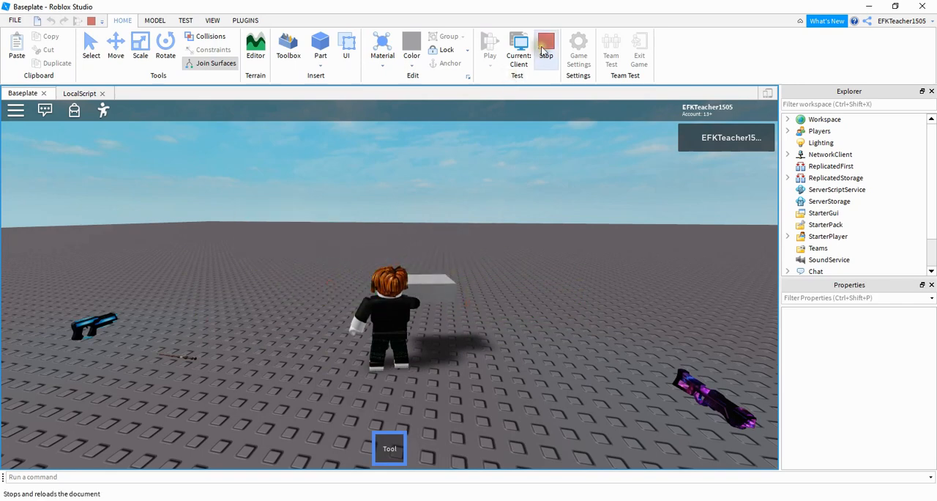
- Stop the play test to return to edit mode
left_click(546, 44)
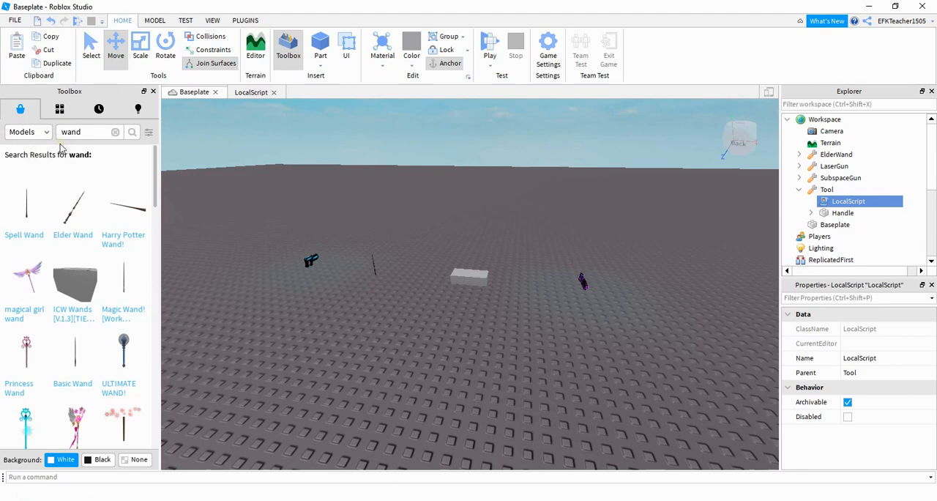
mouse_move(73, 212)
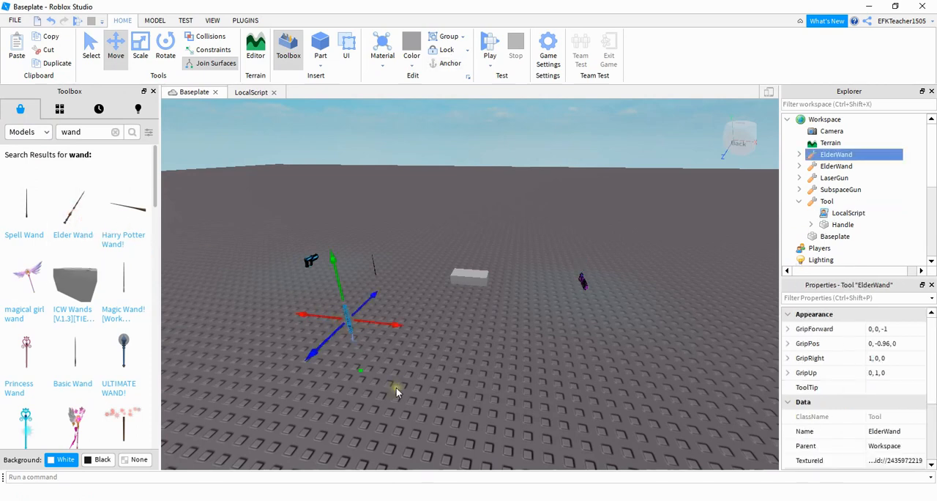
- Swap ElderWand's Script for the copied beam LocalScript and start a play test
left_click(799, 153)
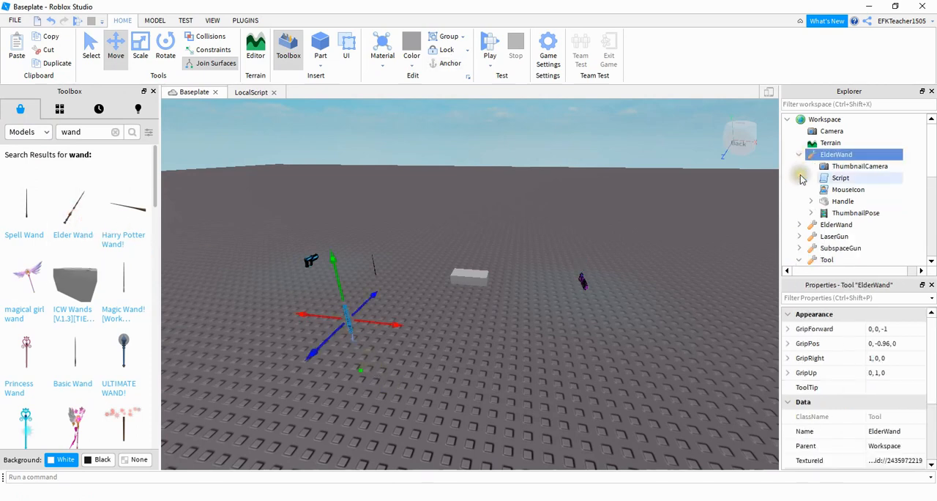
left_click(846, 212)
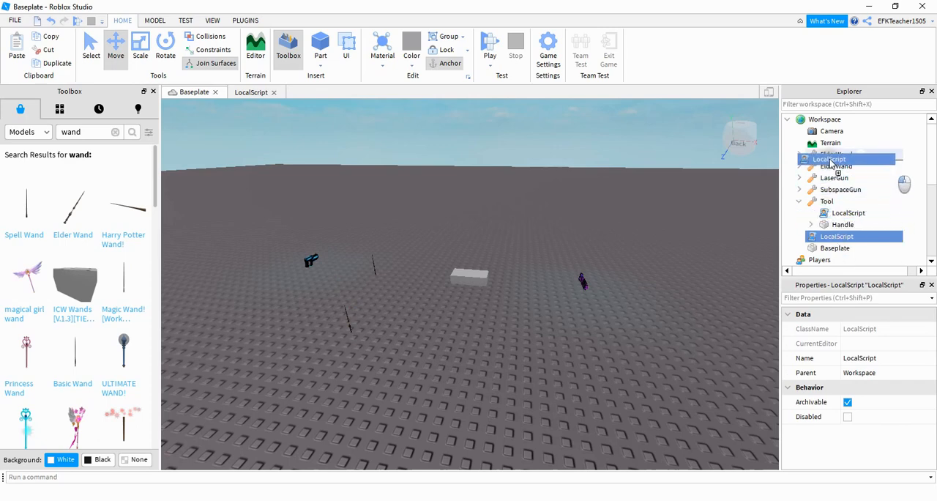
left_click(843, 200)
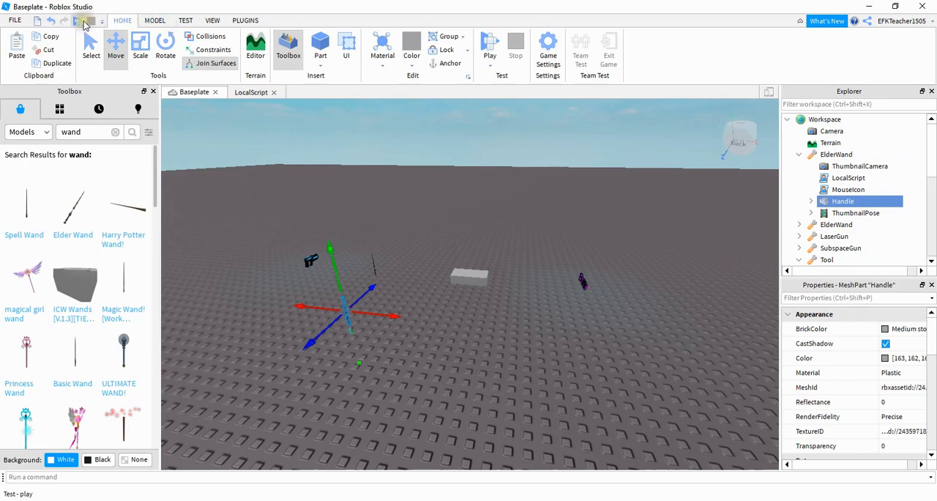
left_click(489, 44)
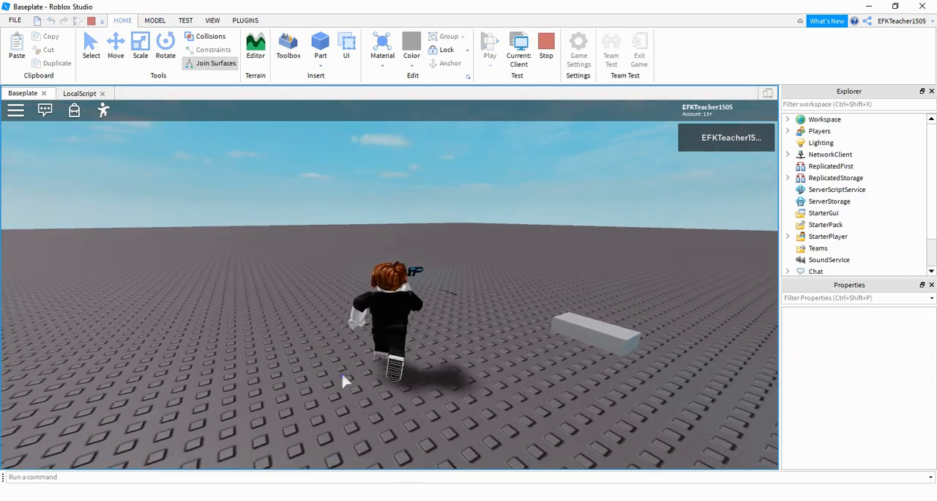